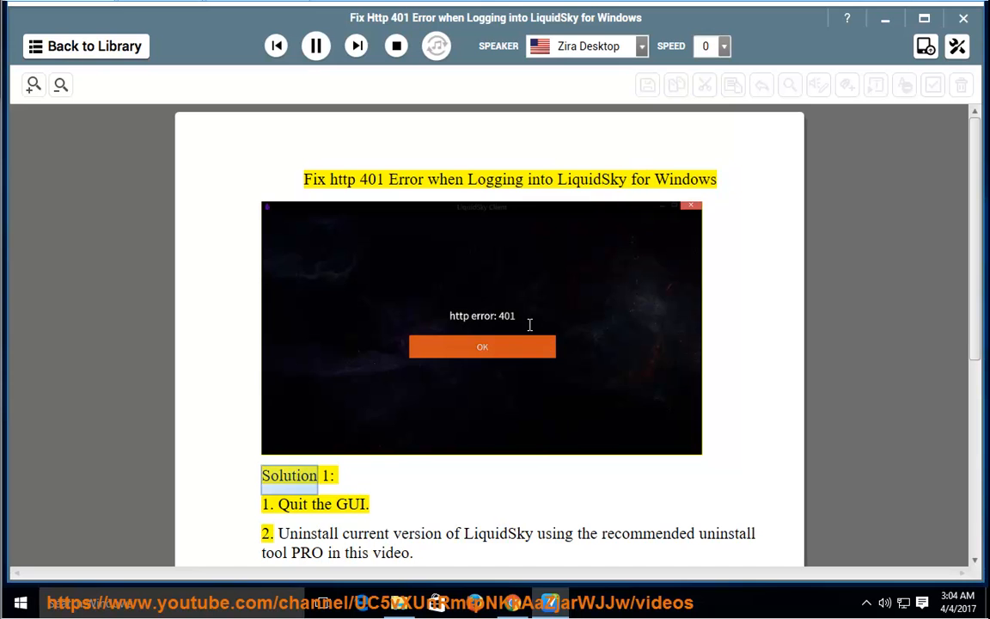
Let narration read Solution 1's four steps for the 401 error, then pause at Solution 2.
scroll(down, 3)
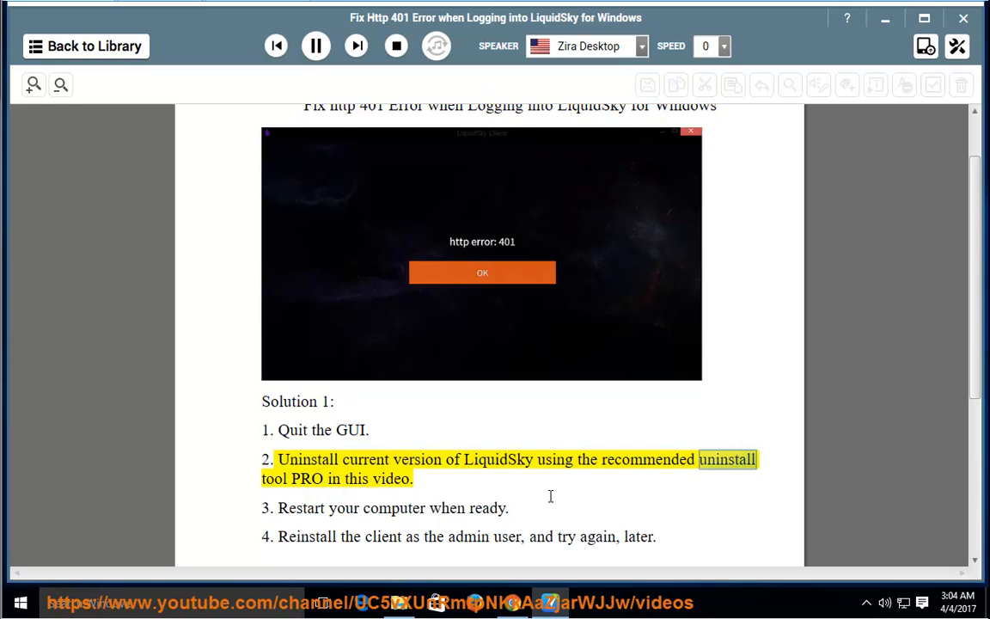
double_click(392, 478)
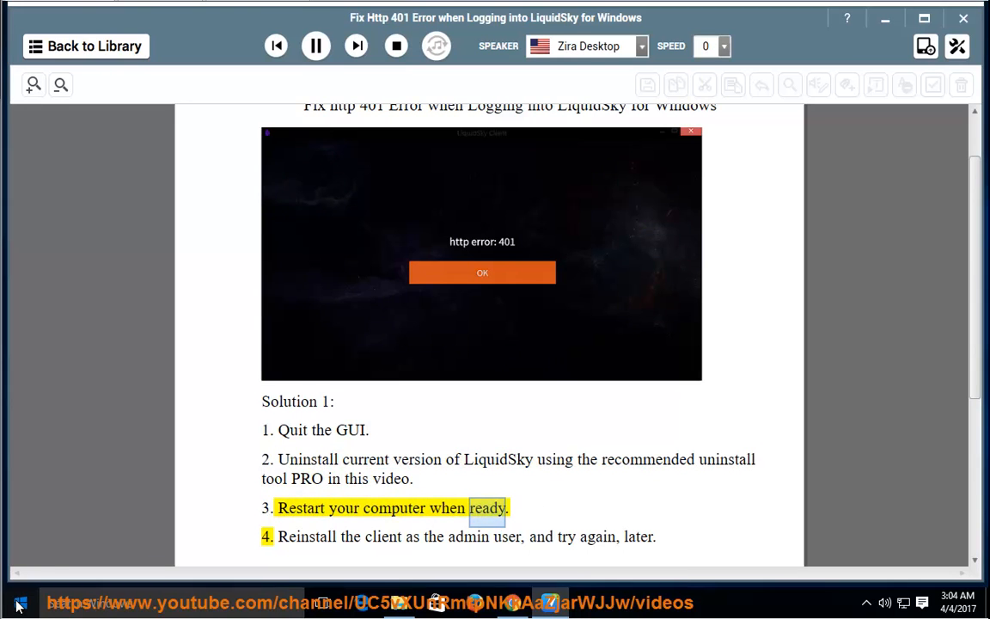
click(21, 601)
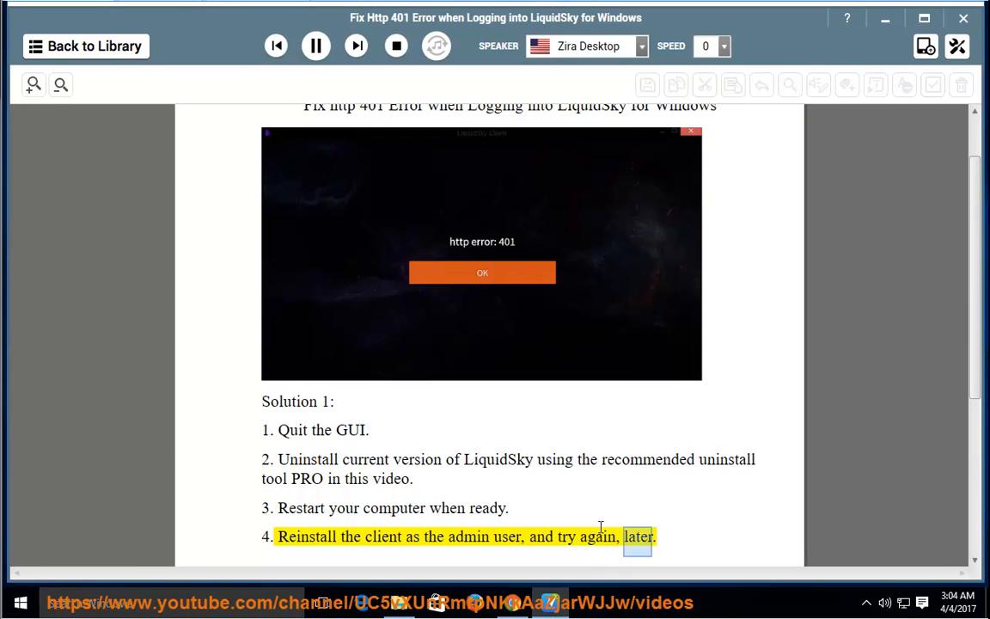
scroll(down, 3)
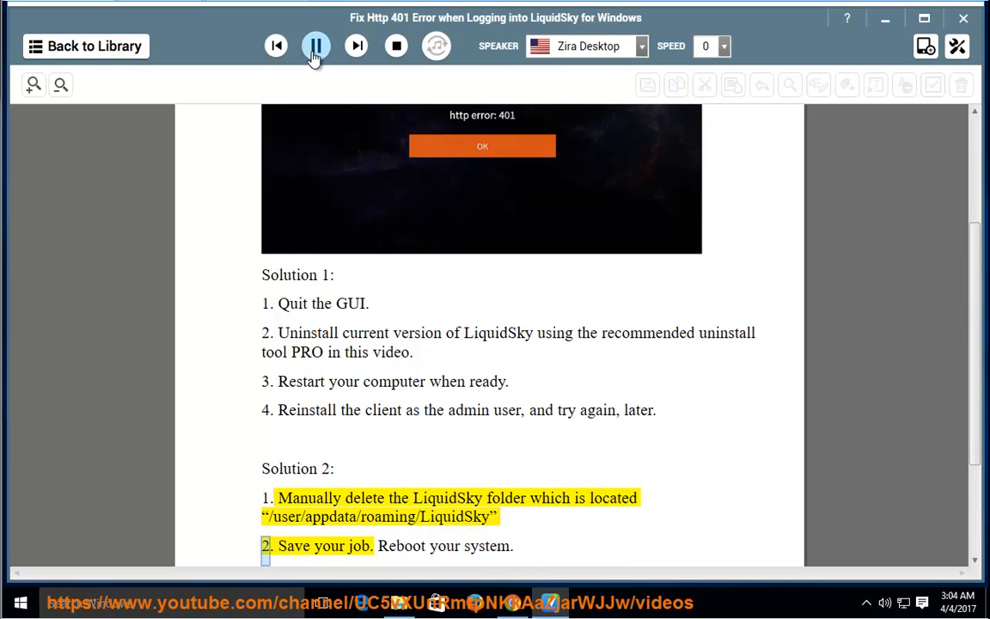
click(316, 45)
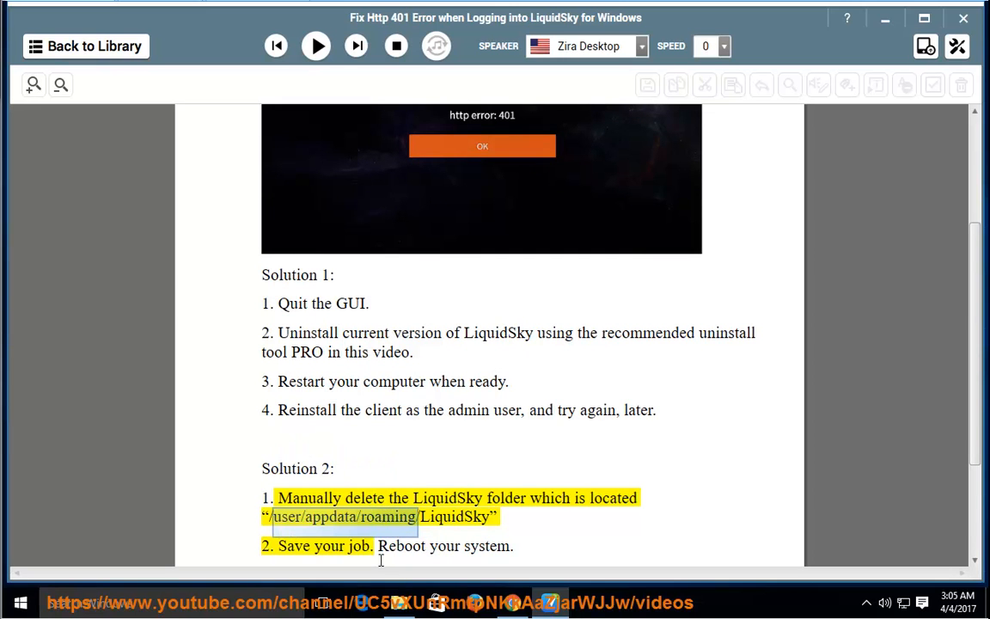
Switch to the desktop and bring up This PC with the system drive's folders.
click(884, 17)
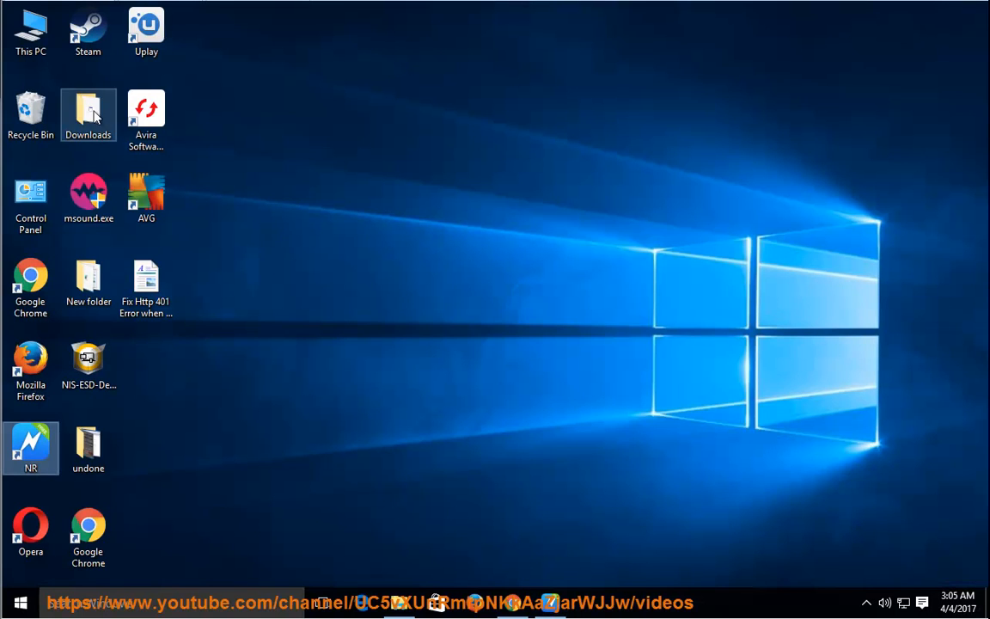
double_click(31, 31)
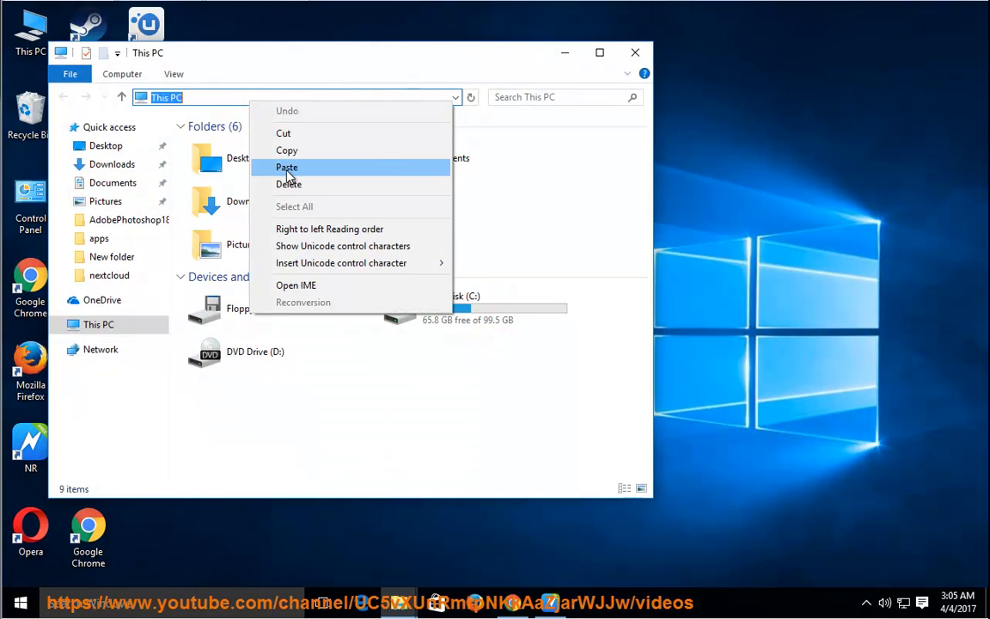
click(287, 167)
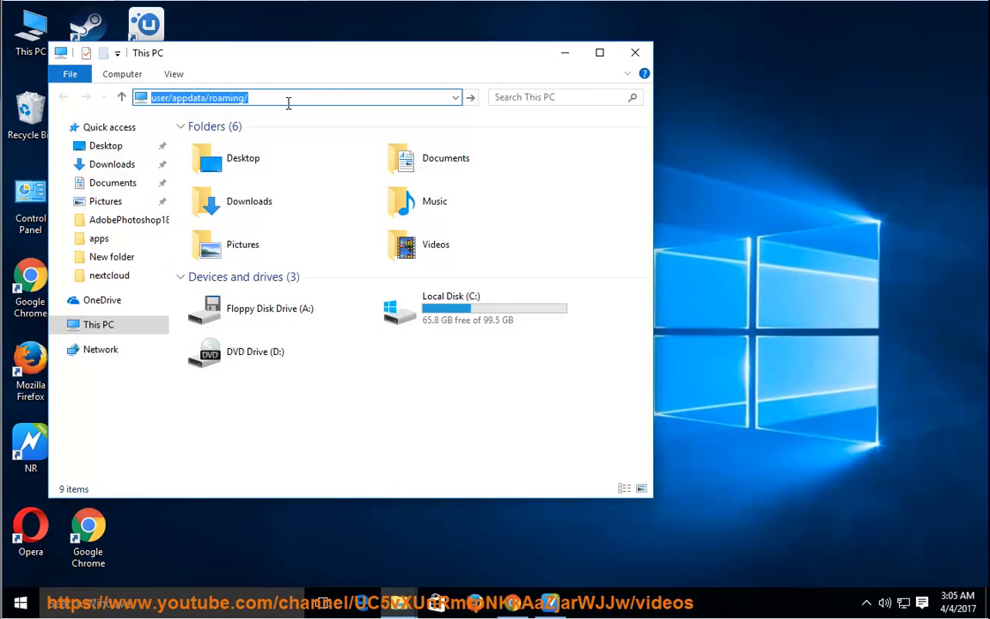
click(282, 96)
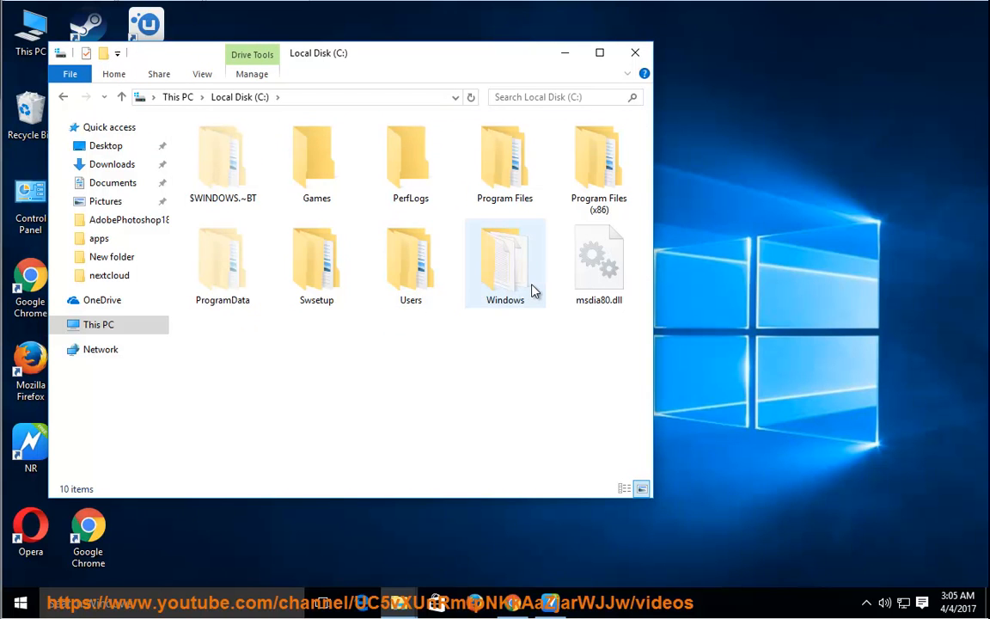
Browse Local Disk (C:) > Users > TEST > AppData, listing Local, LocalLow and Roaming.
double_click(409, 261)
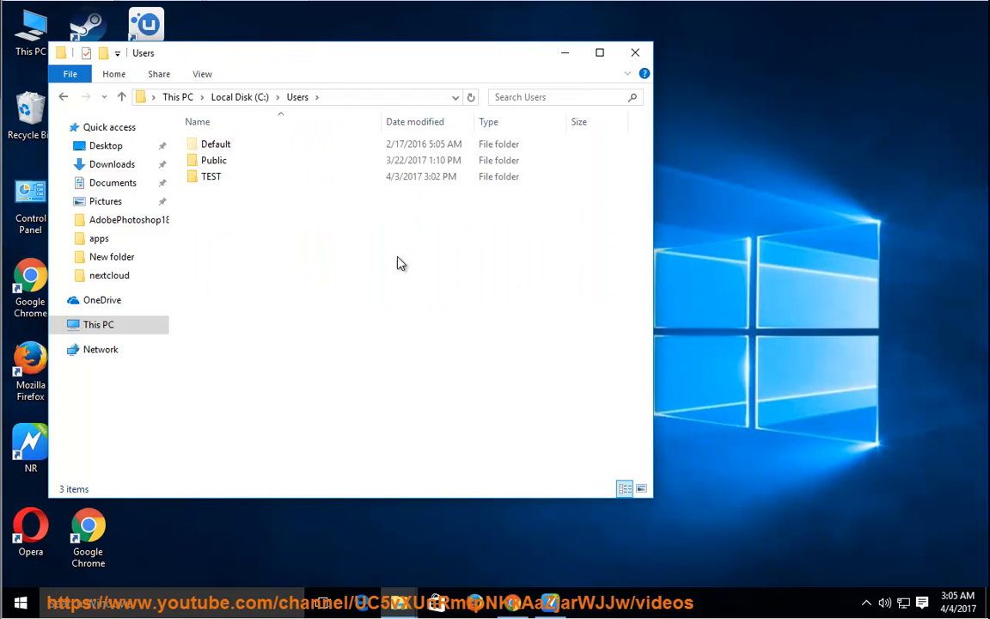
double_click(210, 175)
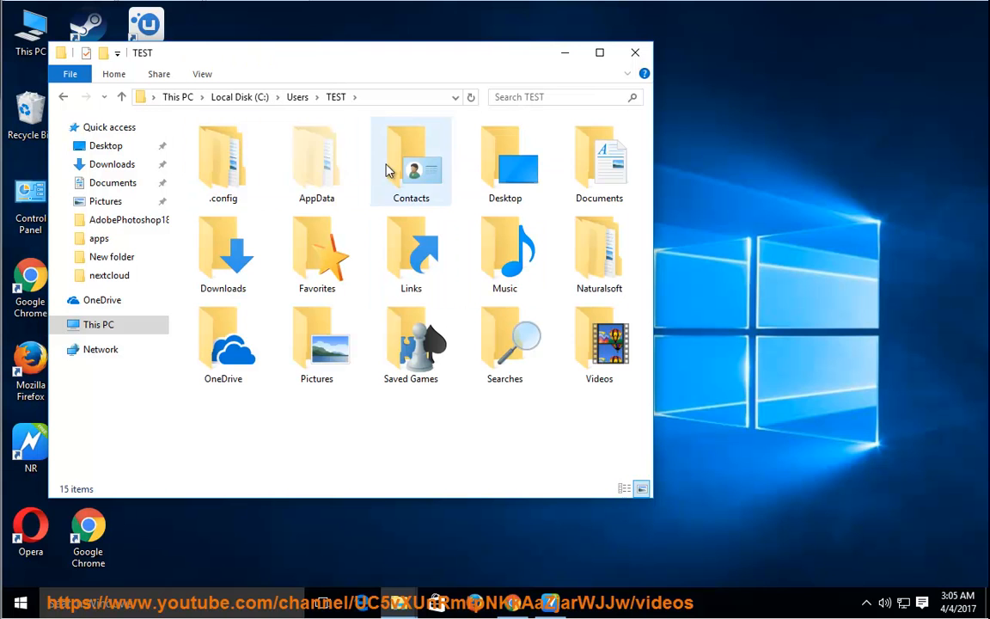
double_click(316, 162)
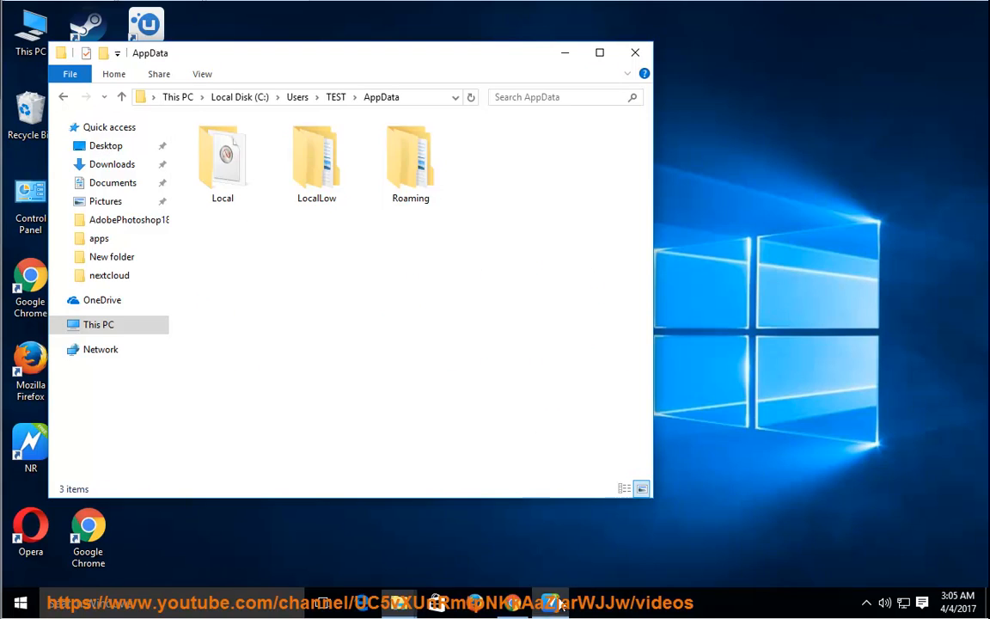
double_click(409, 158)
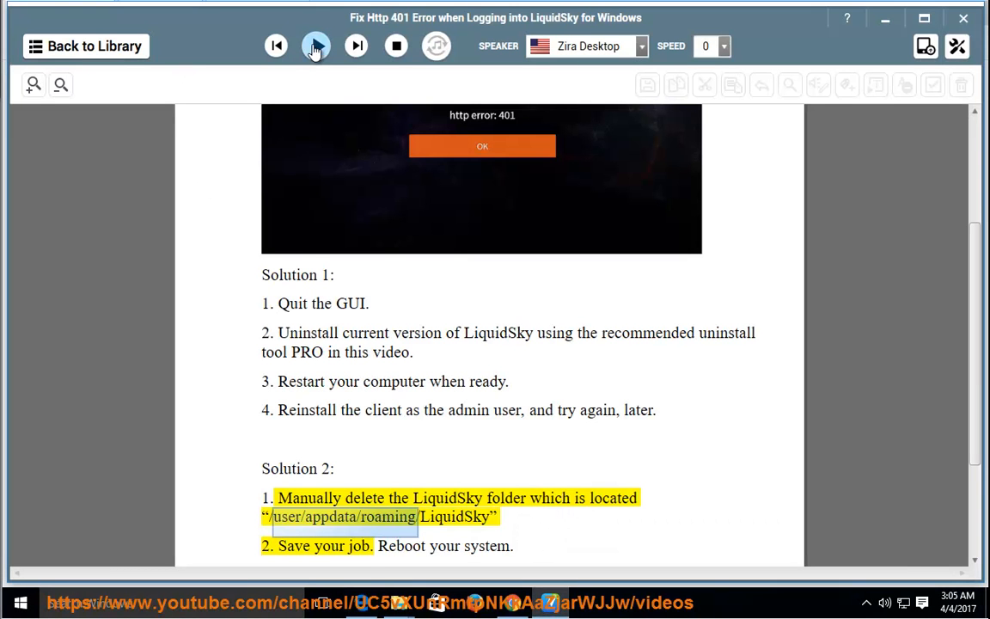
Resume narration through Solution 2's step about re-downloading the client from liquidsky.com.
click(316, 44)
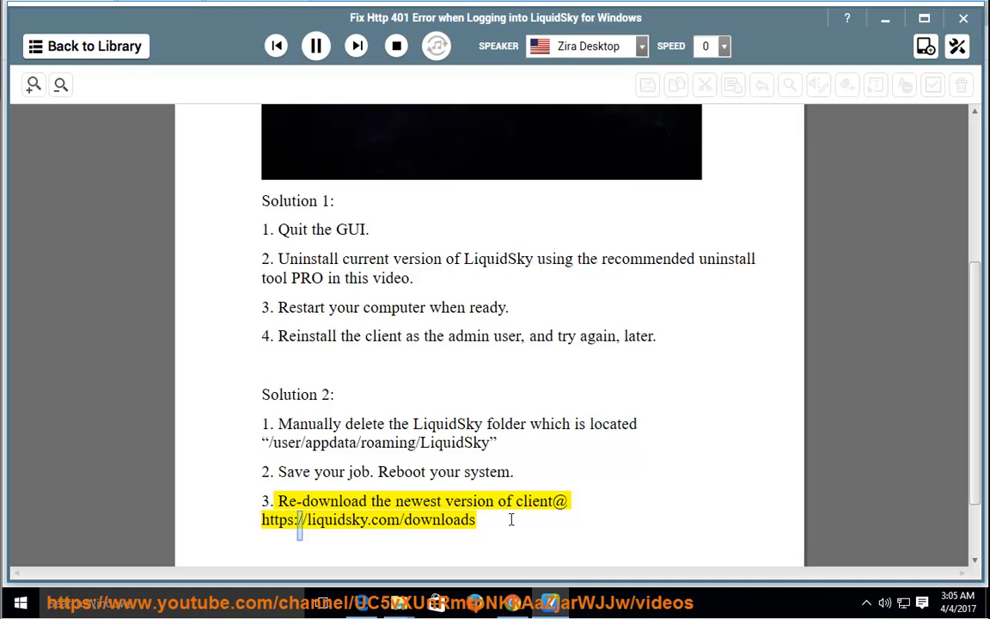
double_click(438, 520)
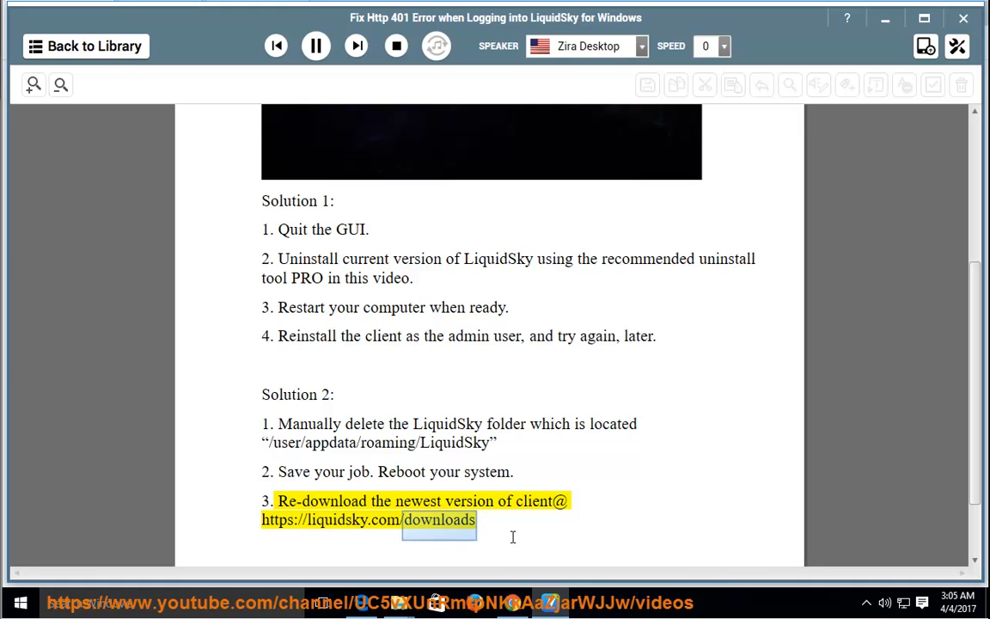